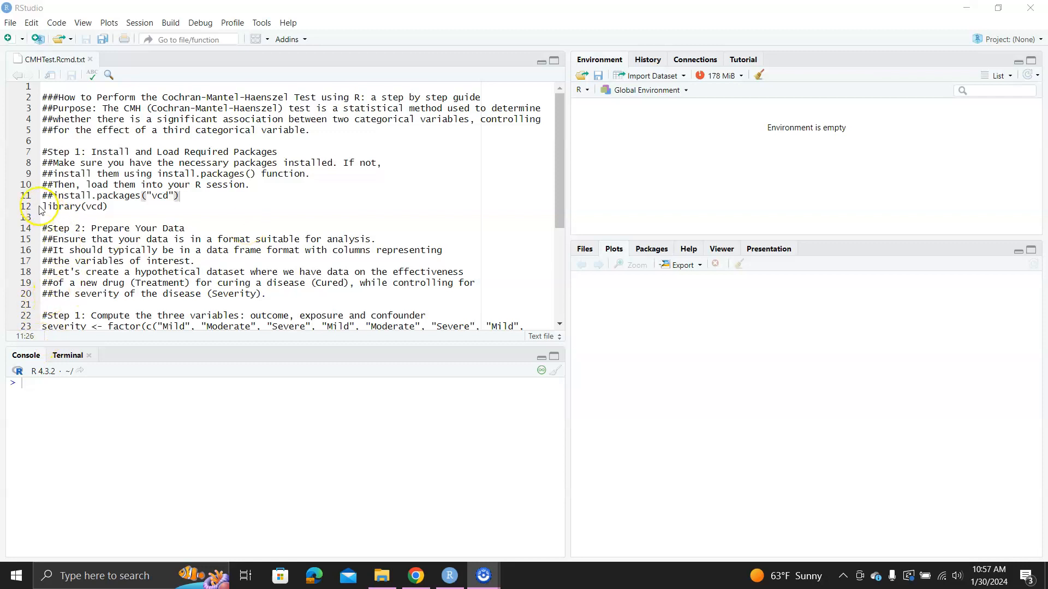
Run library(vcd) from line 12 so the vcd package loads in the console.
left_click(42, 207)
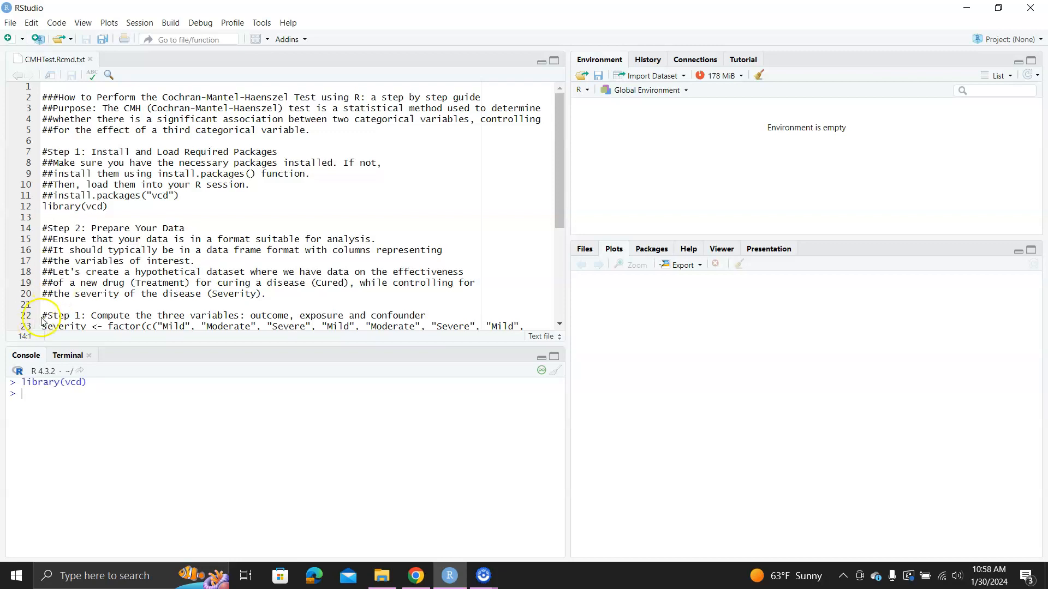
scroll("down", 3)
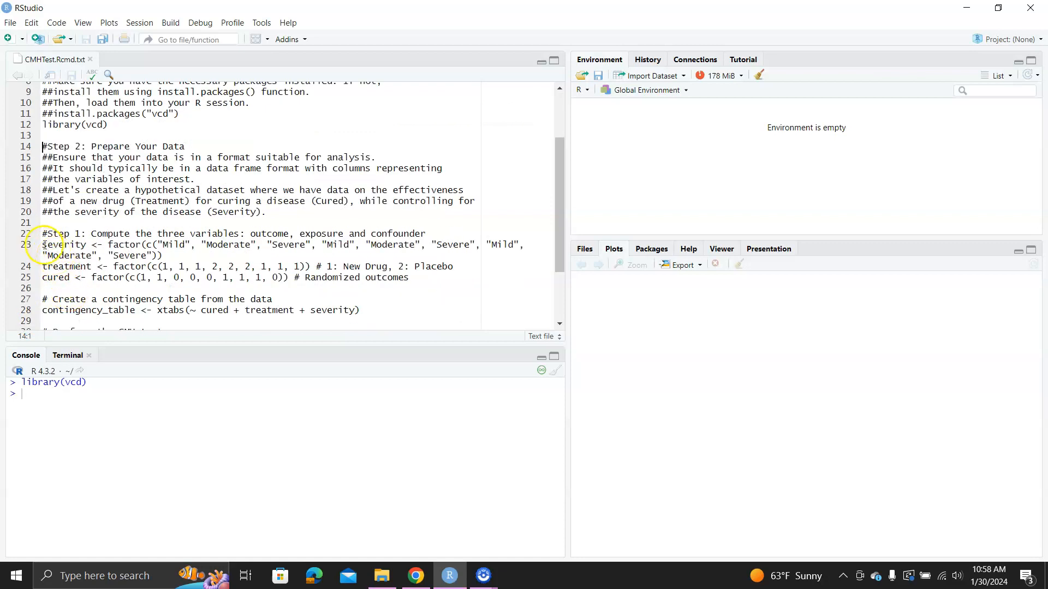